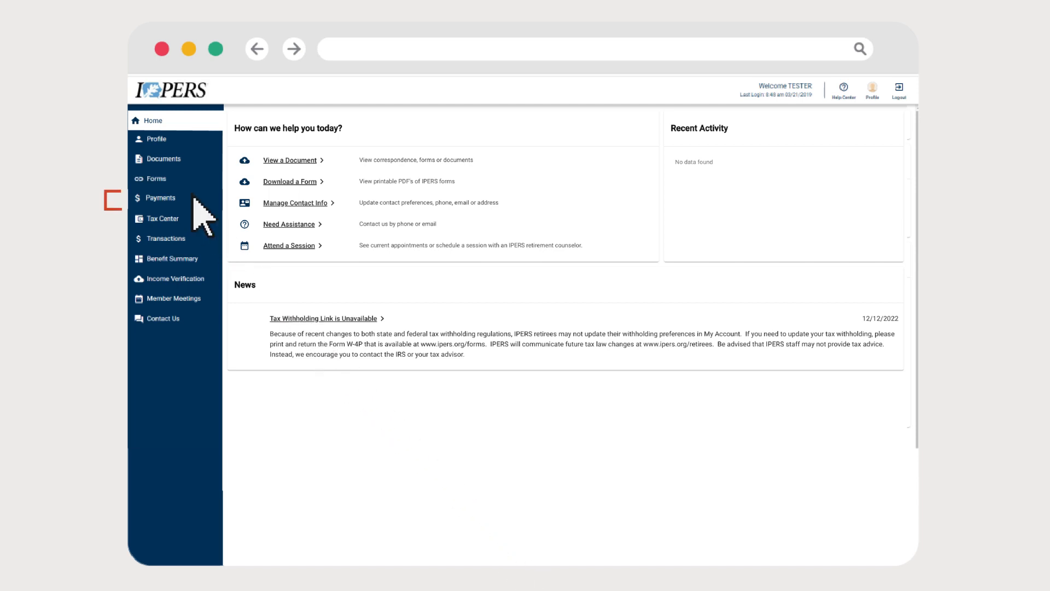
# Show the Payments page listing the pension application and issued disbursements.
pyautogui.click(160, 198)
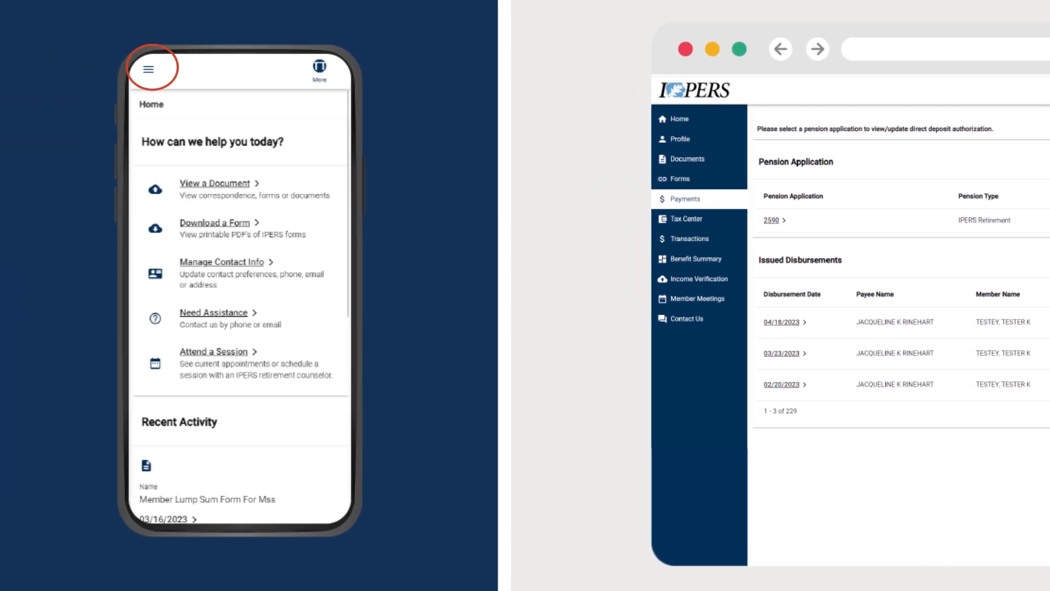
pyautogui.click(148, 68)
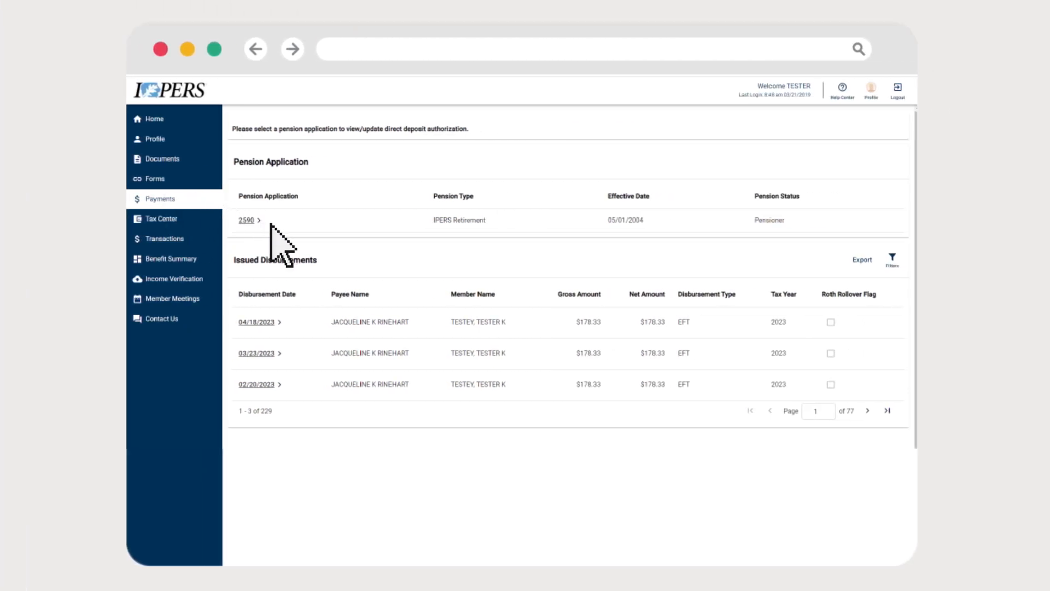
# Start a new payment method for pension application 2590's monthly benefit payroll.
pyautogui.click(246, 220)
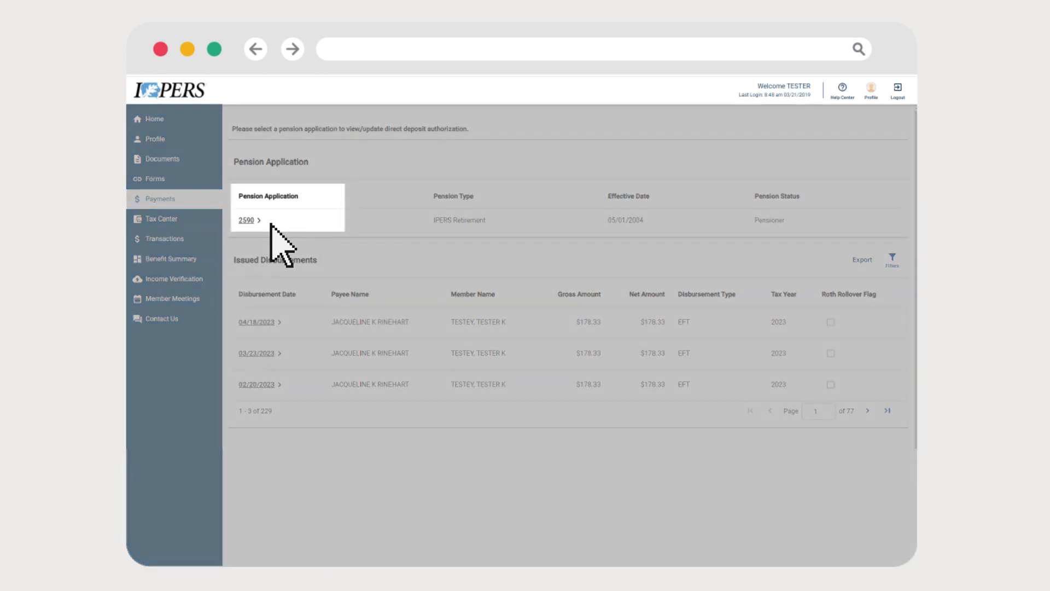
pyautogui.click(246, 220)
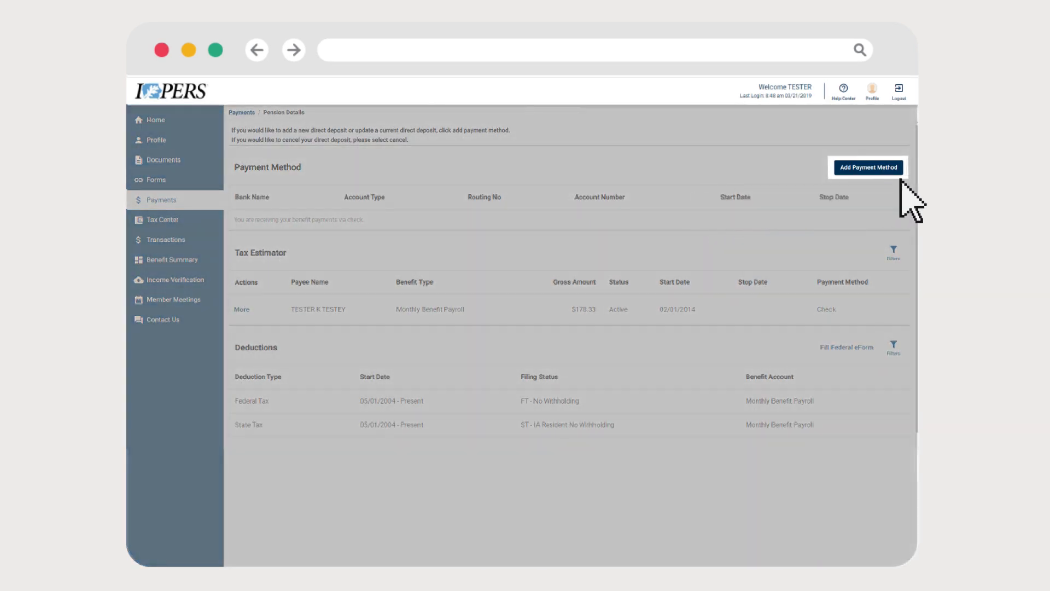
pyautogui.click(867, 166)
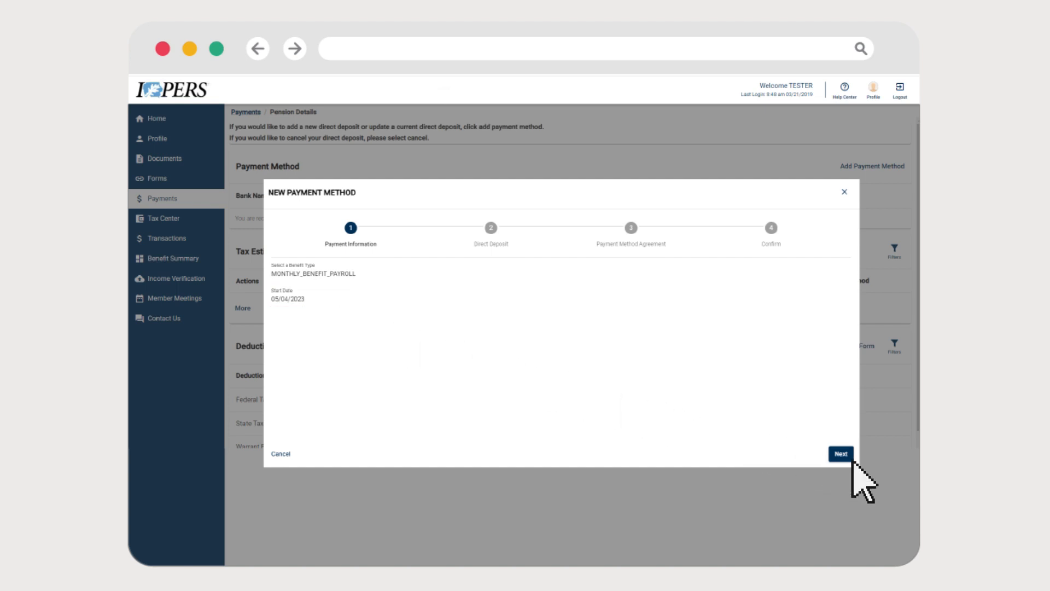
# Enter Bankers Trust routing and account number 23456 as a Checking account and continue to the agreement.
pyautogui.click(840, 453)
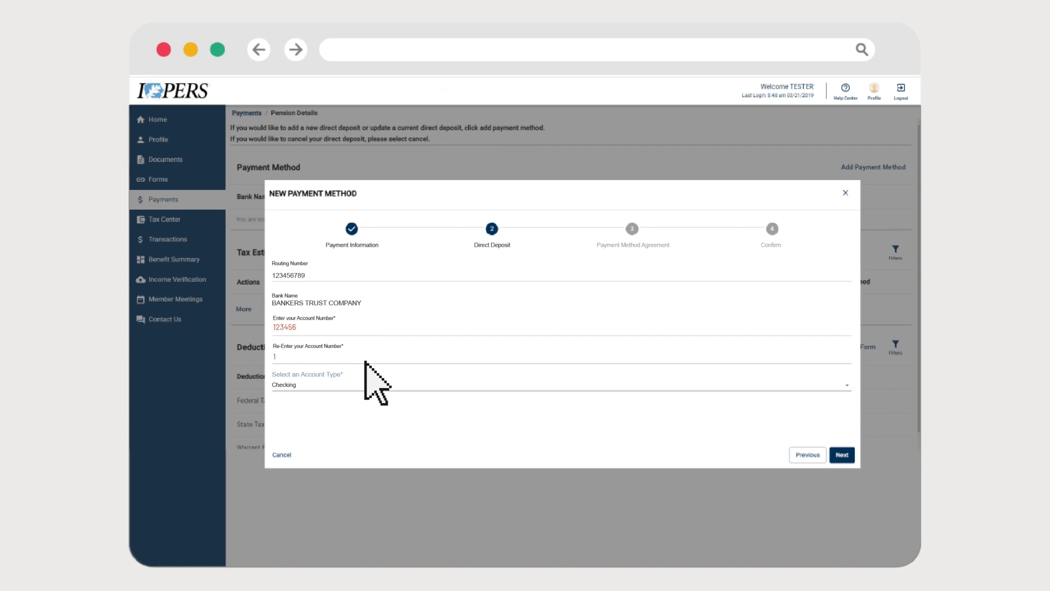
pyautogui.write('23456')
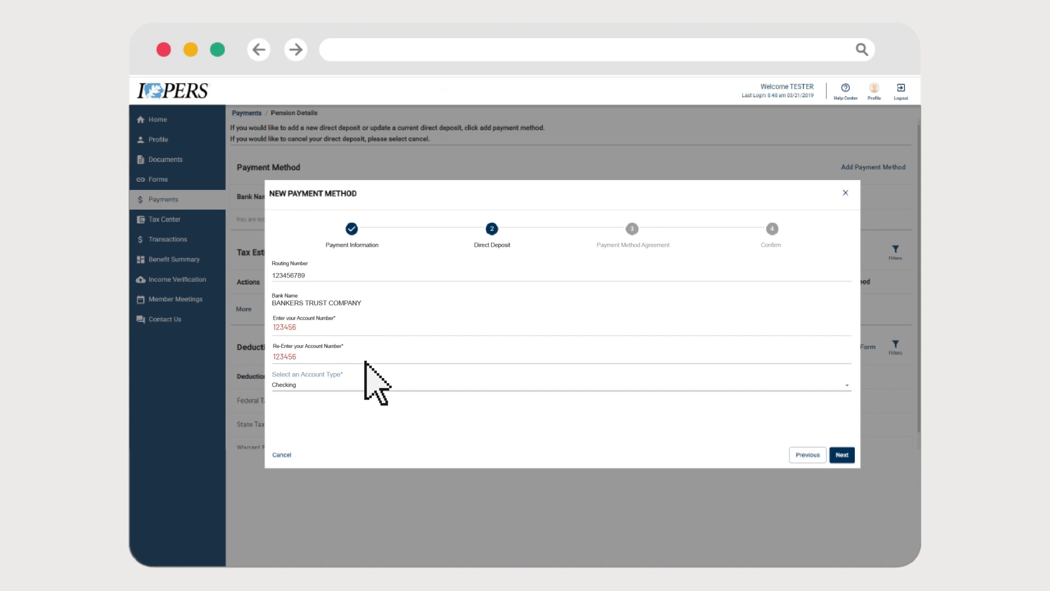
pyautogui.moveTo(851, 408)
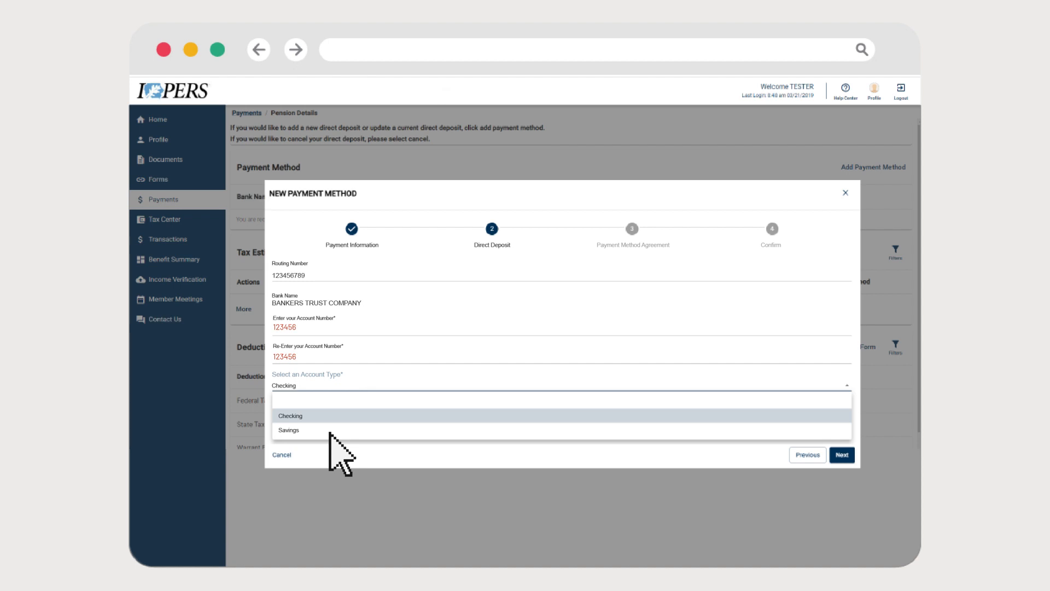
pyautogui.click(290, 416)
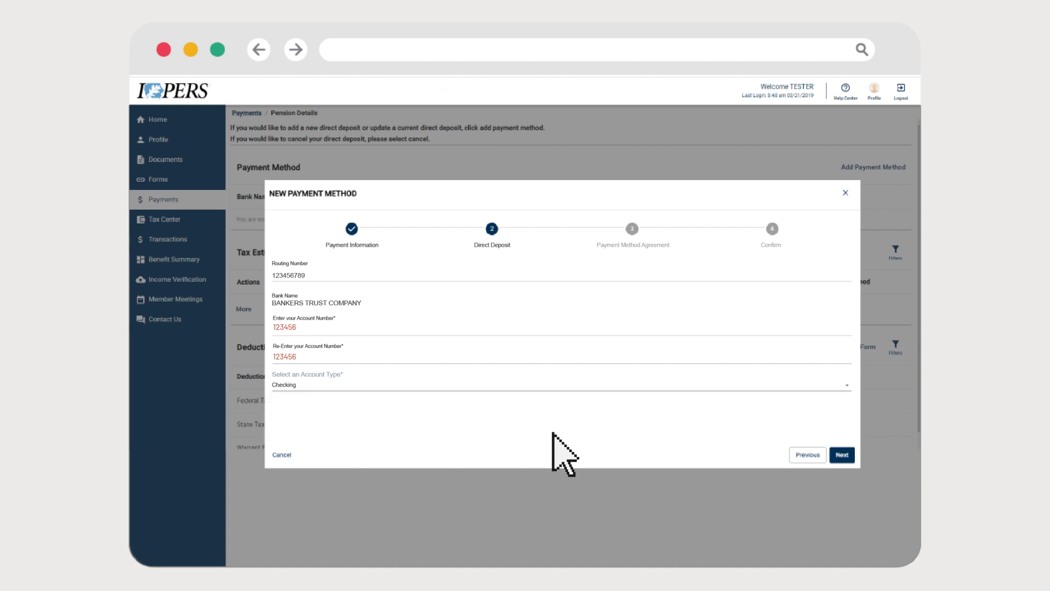
pyautogui.click(841, 455)
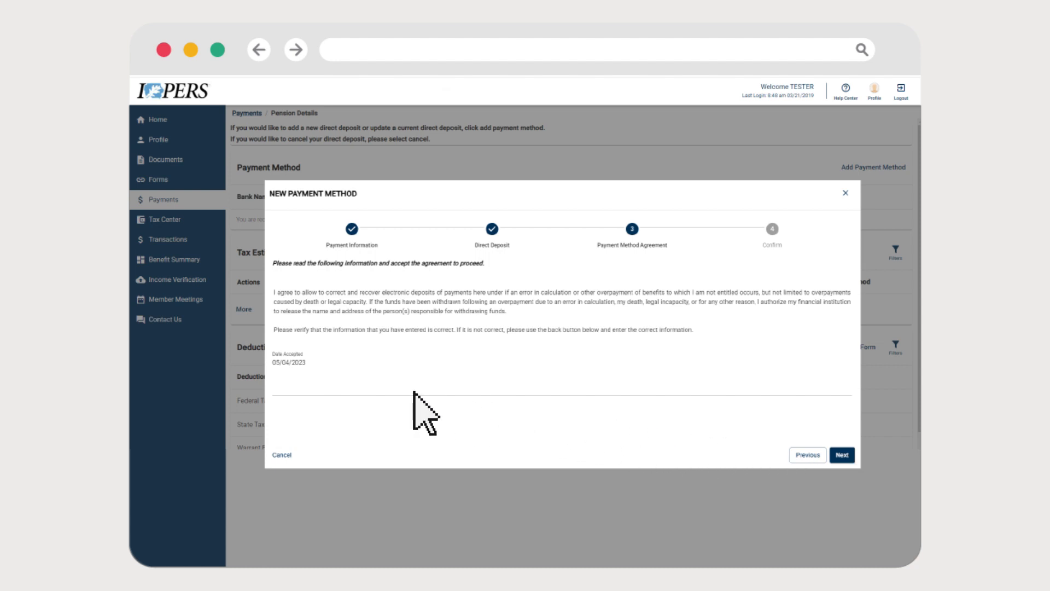
# Sign the agreement as 'TESTER' and confirm the Bankers Trust checking direct deposit.
pyautogui.write('TESTER')
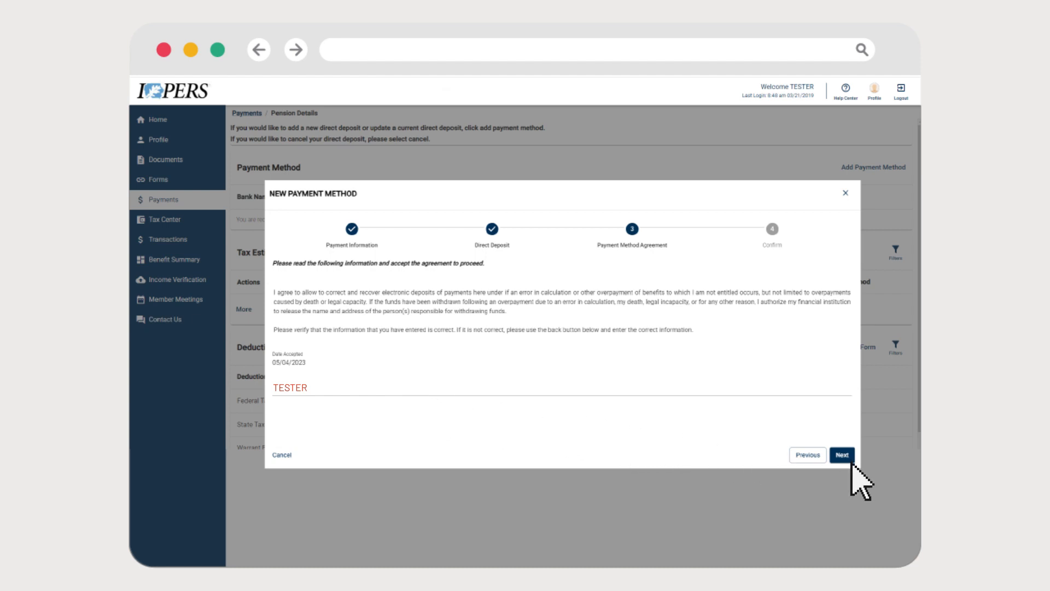
pyautogui.click(841, 455)
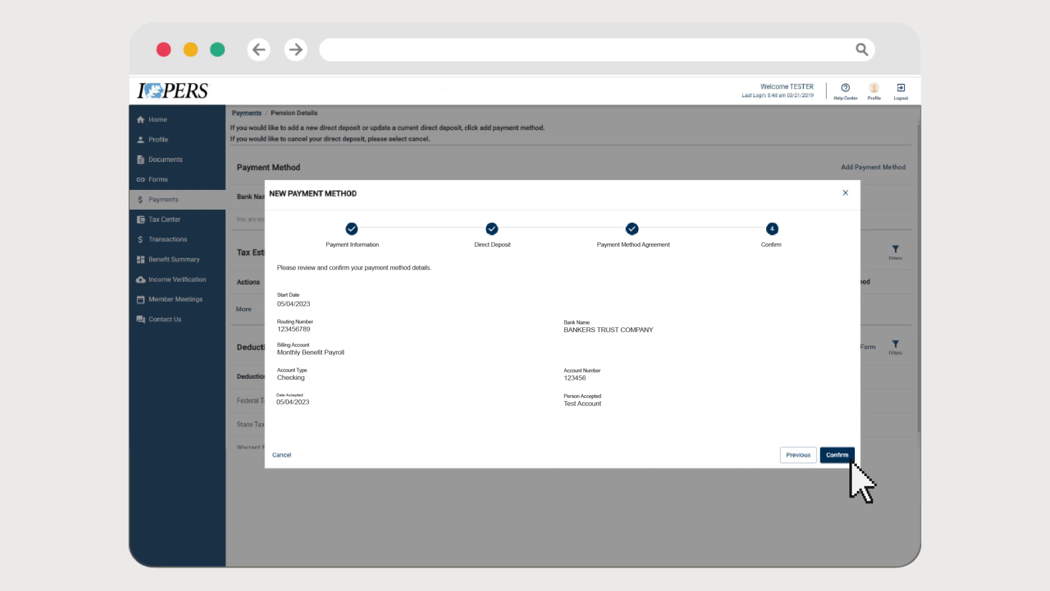
pyautogui.moveTo(857, 473)
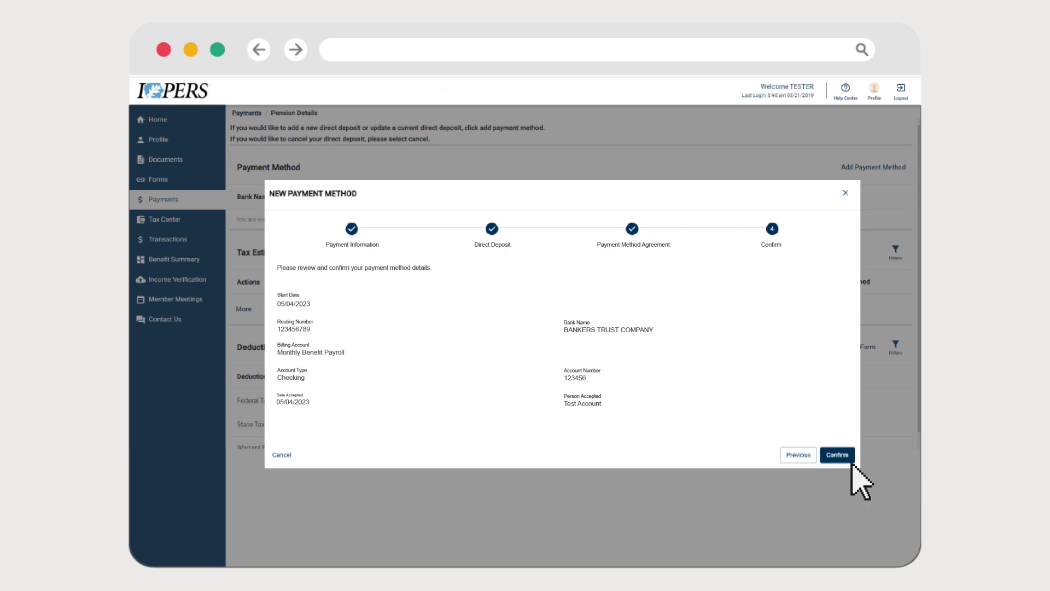
pyautogui.click(835, 454)
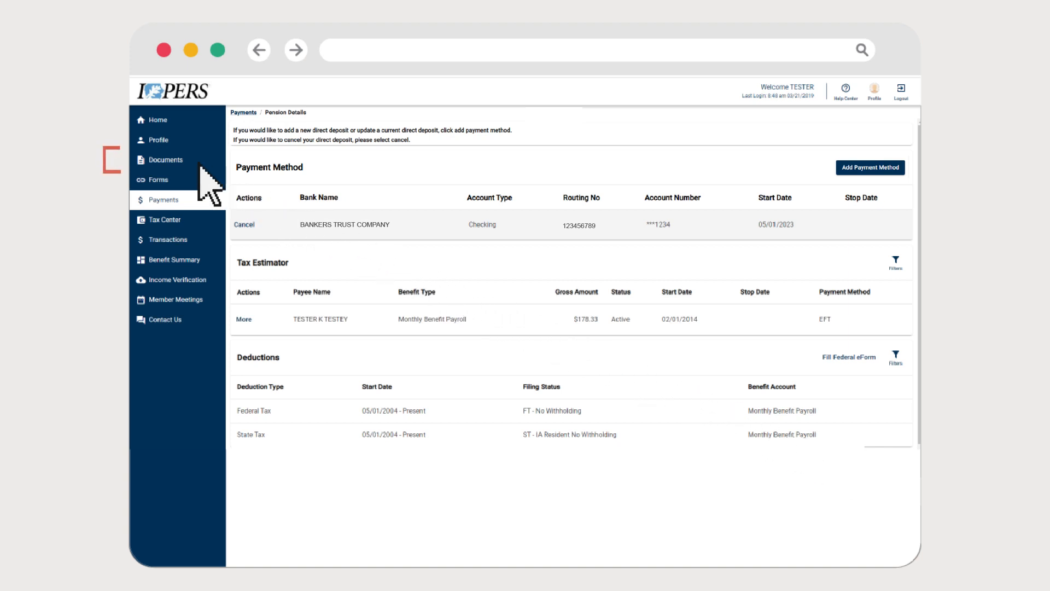
# View the newest Direct Deposit Change Confirmation Letter in Documents.
pyautogui.click(161, 159)
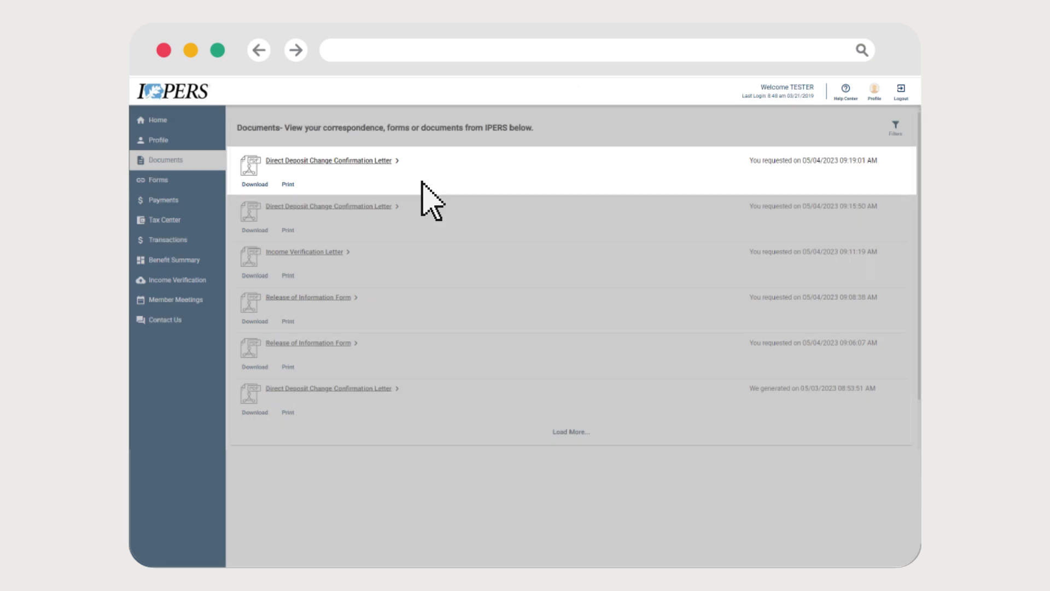
pyautogui.click(329, 160)
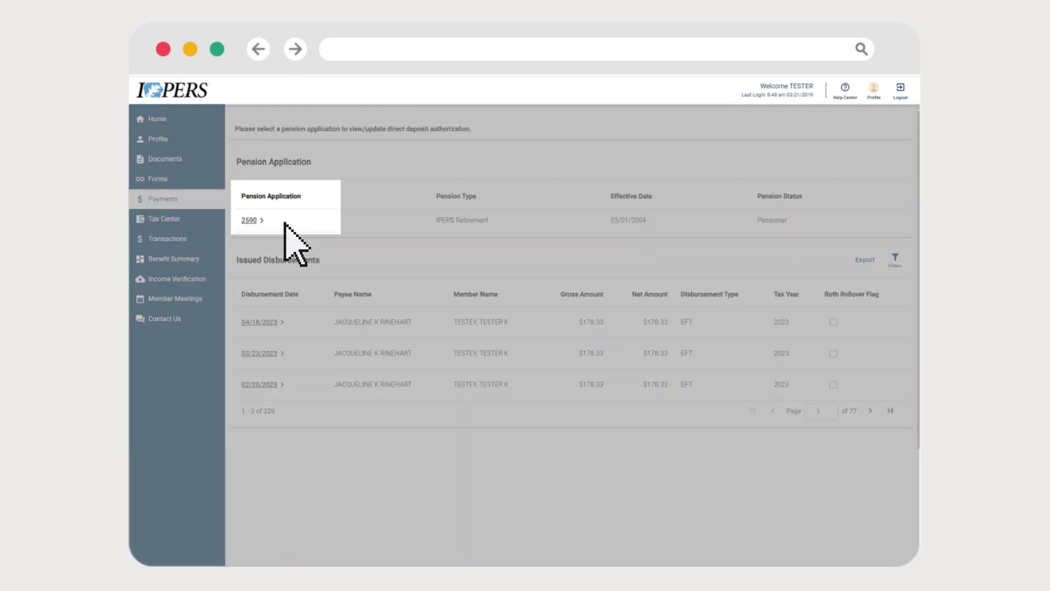
# Begin cancelling the Bankers Trust direct deposit on pension application 2590.
pyautogui.click(248, 220)
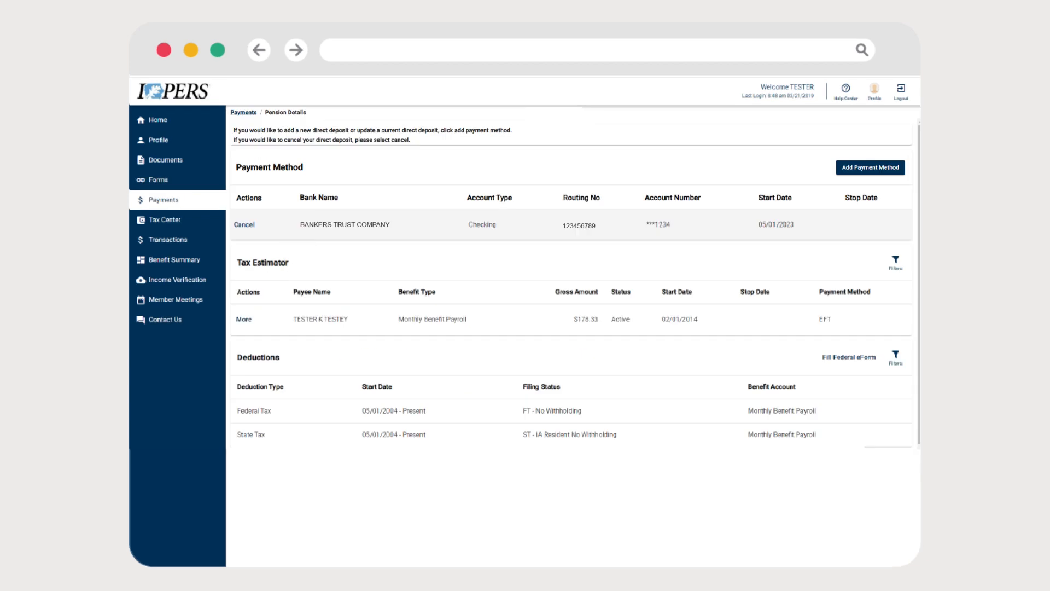
pyautogui.moveTo(303, 218)
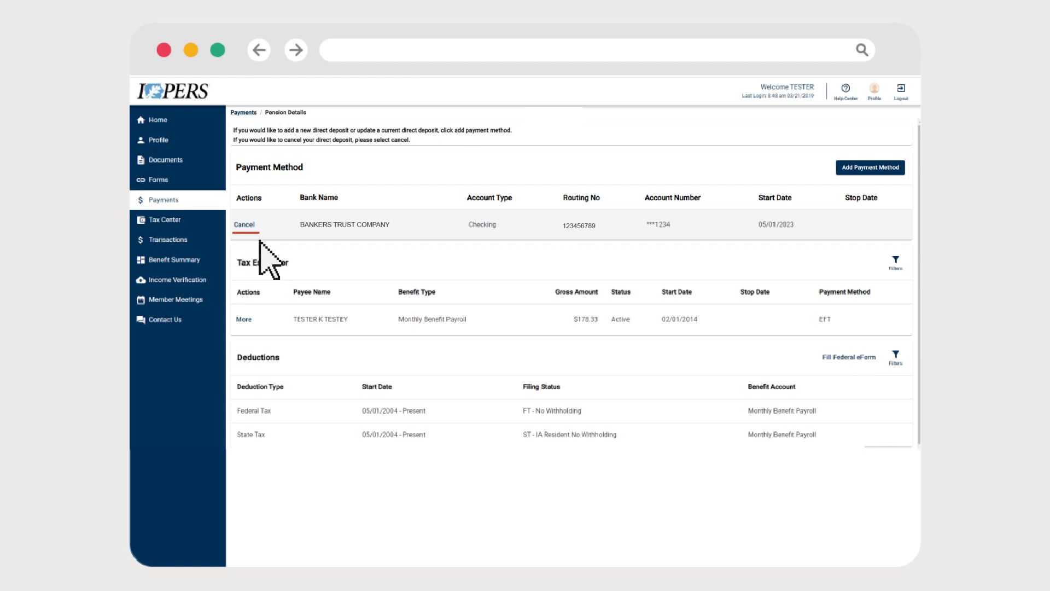
pyautogui.click(244, 224)
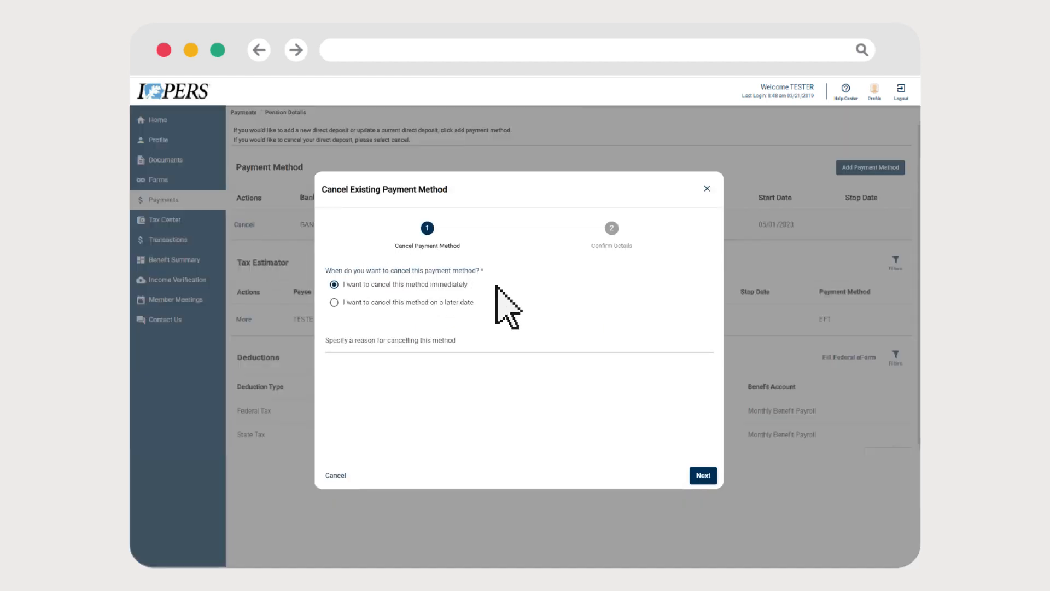
pyautogui.moveTo(511, 311)
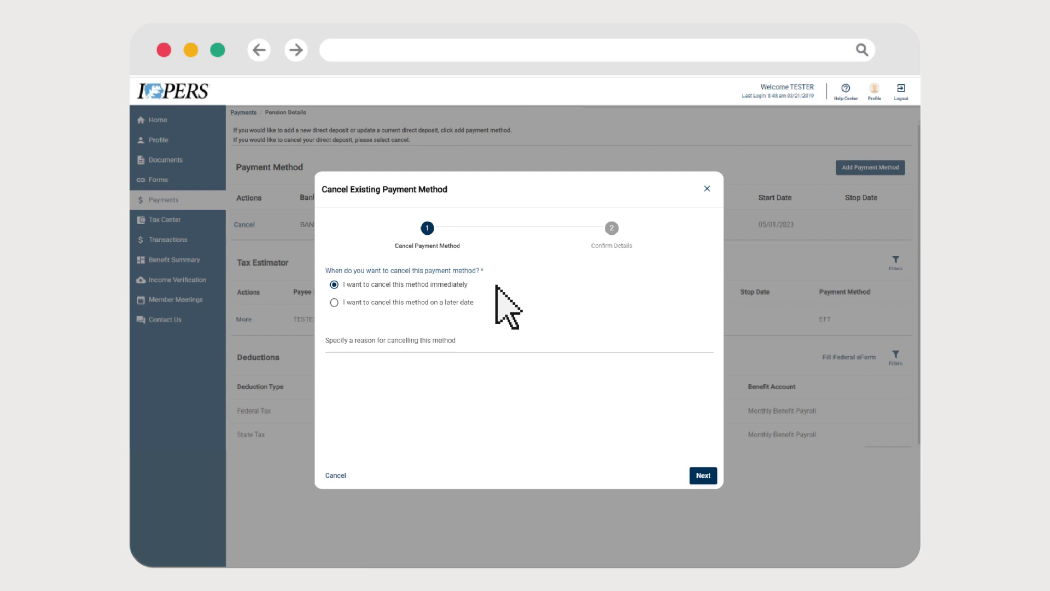
# Schedule cancellation on a later date with reason 'new account opened' and continue to review.
pyautogui.click(335, 302)
pyautogui.write('NEW ACCOUNT OPENED')
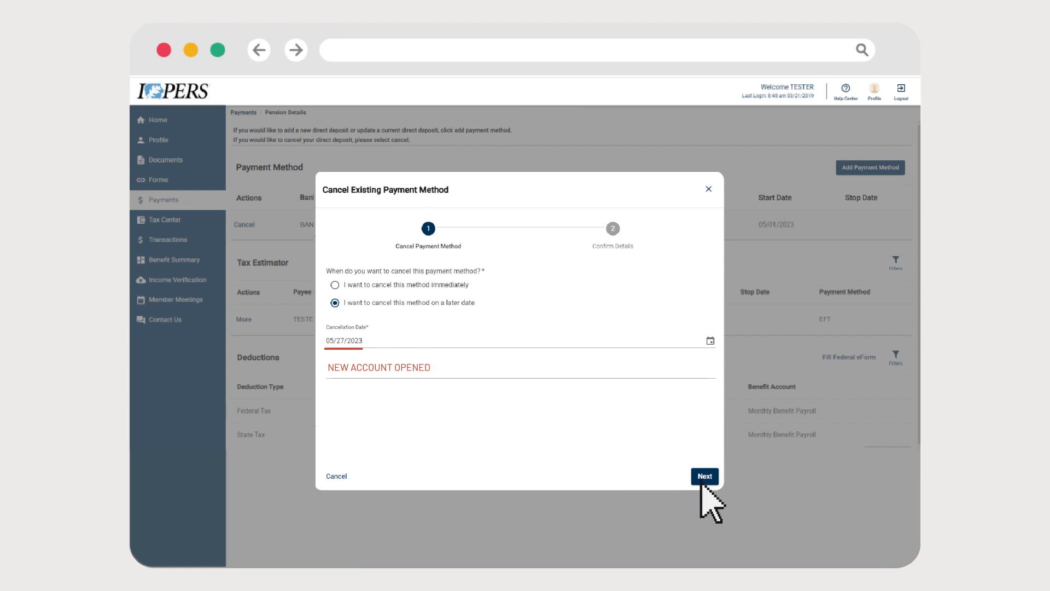
pyautogui.click(703, 476)
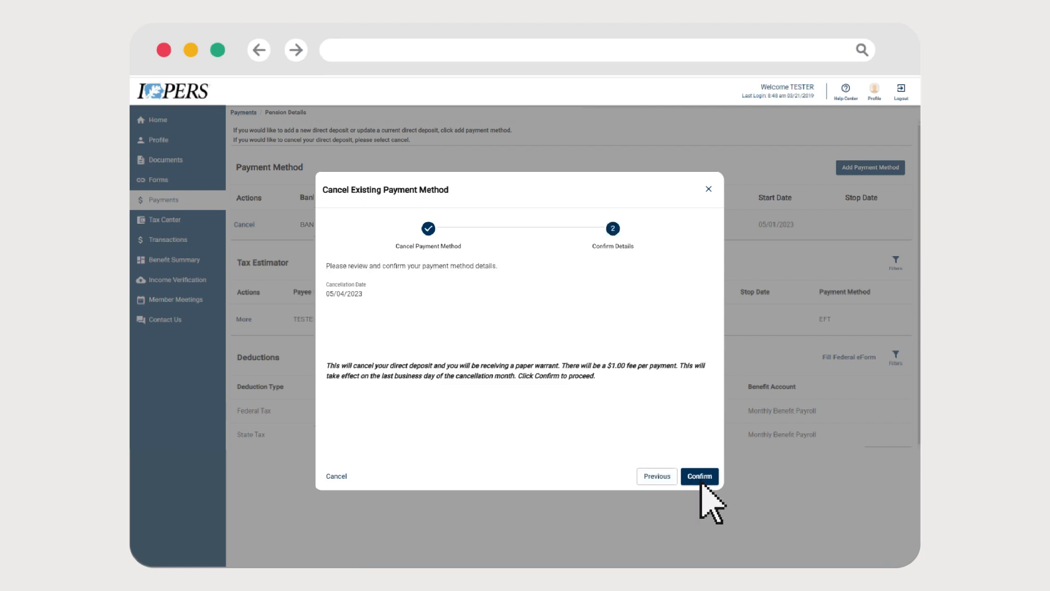